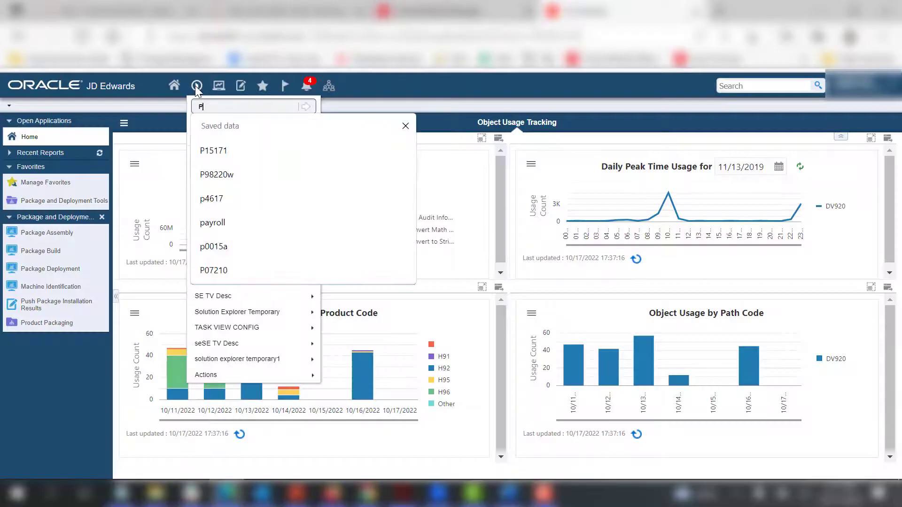
Launch Object Management Workbench (P98220W) via Fast Path and locate project PRJ0717F
{"action": "type", "text": "9822"}
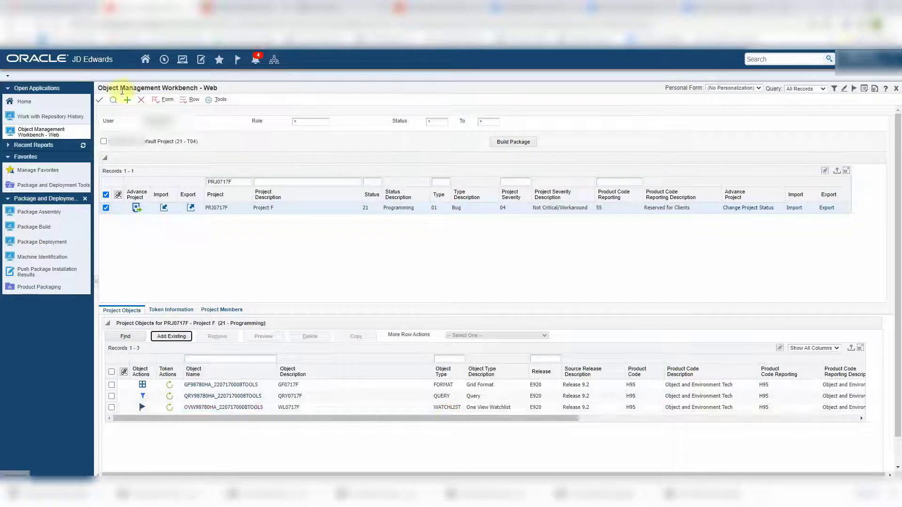
Add data structure D0717G named 'Data Structure G' with product code 55
{"action": "left_click", "coordinate": [128, 100]}
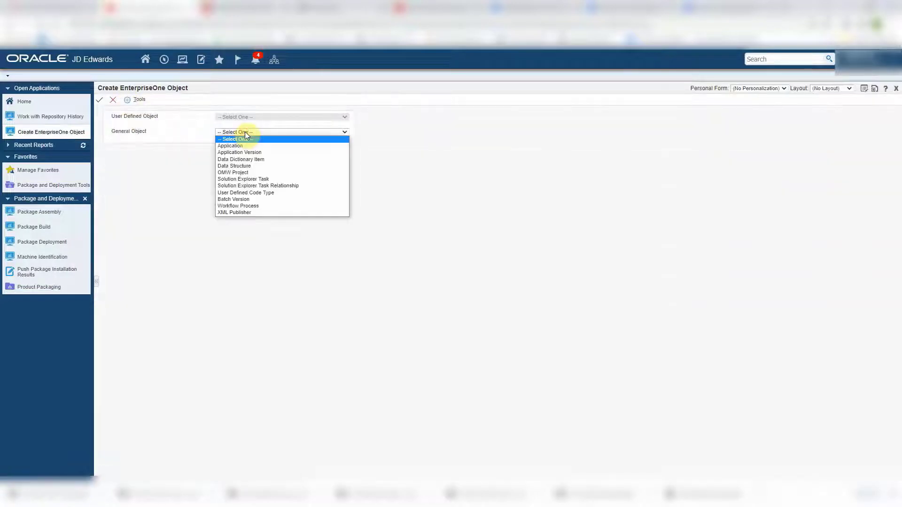
{"action": "left_click", "coordinate": [234, 166]}
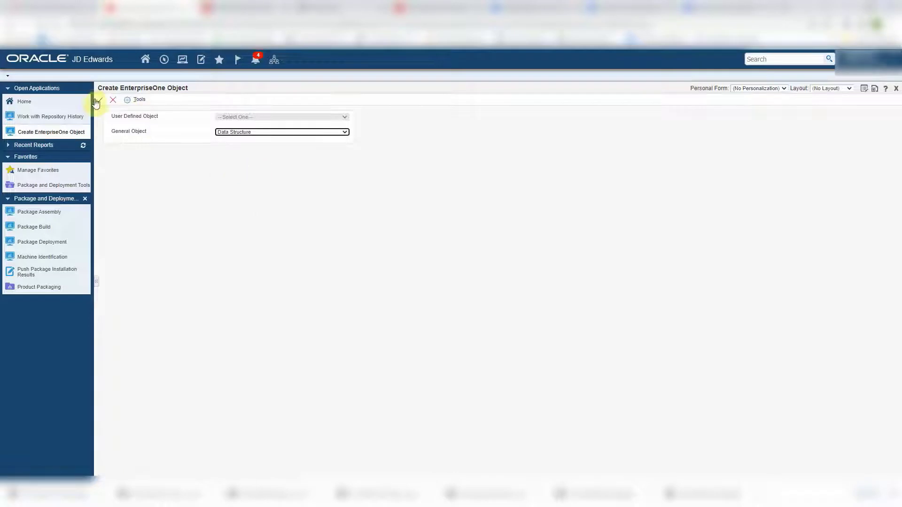
{"action": "left_click", "coordinate": [98, 100]}
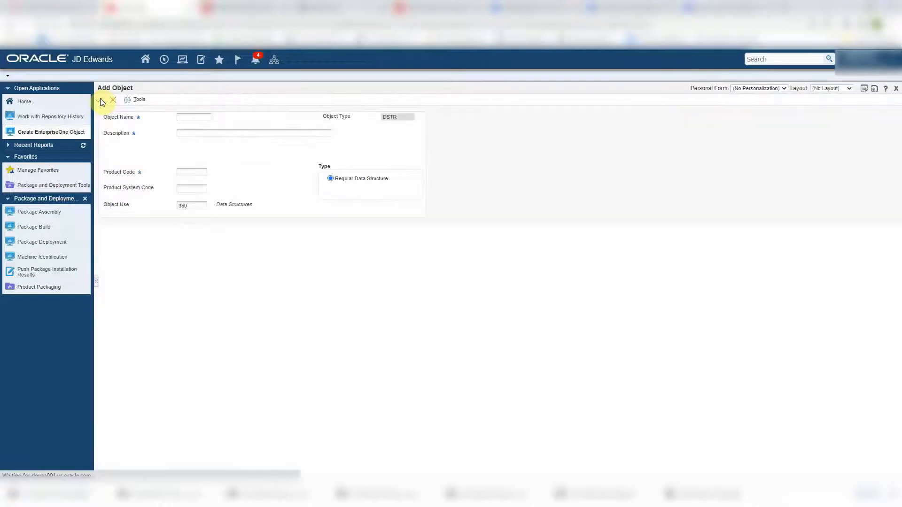
{"action": "type", "text": "D"}
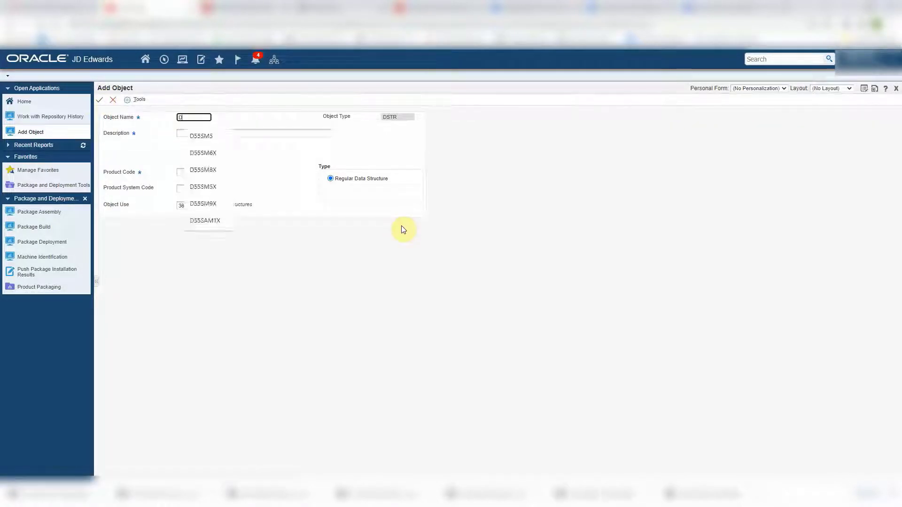
{"action": "type", "text": "D0717G"}
{"action": "left_click", "coordinate": [254, 132]}
{"action": "type", "text": "Data Structure G"}
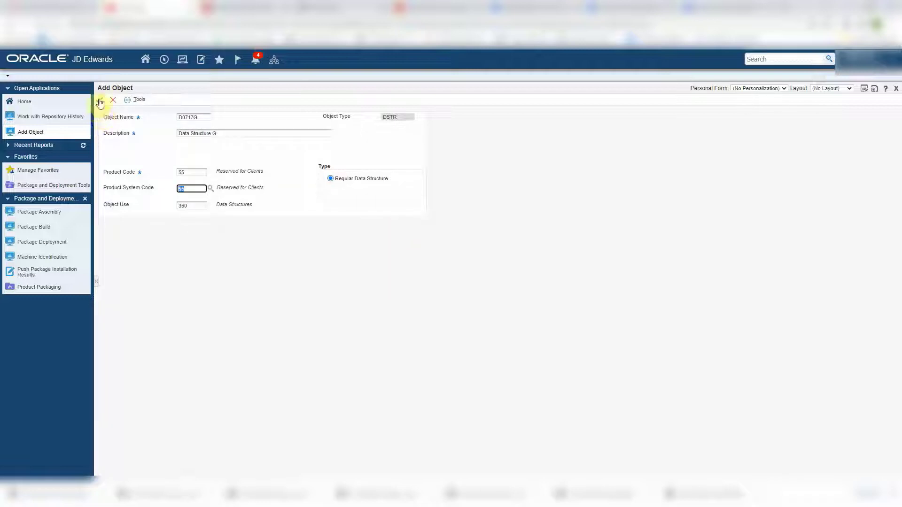
{"action": "left_click", "coordinate": [99, 99]}
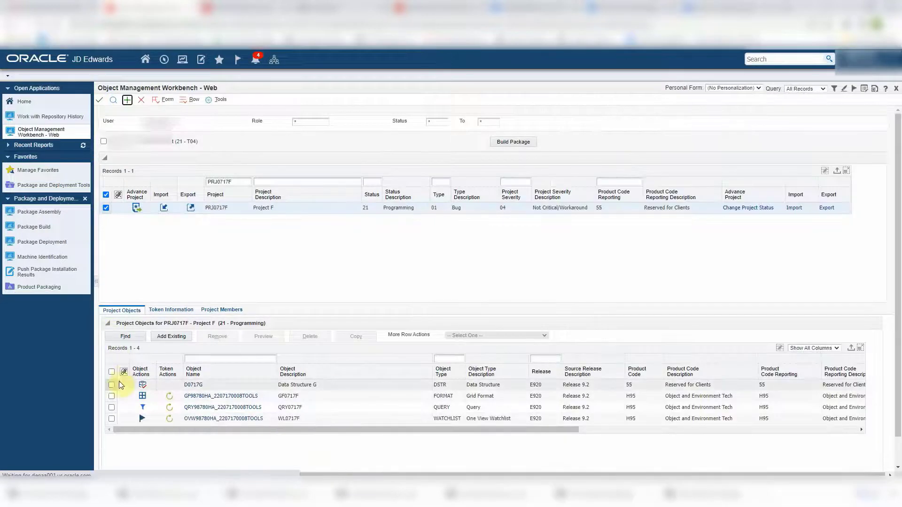
Design D0717G with required input/output member szCostCenter from alias MCU, then save
{"action": "left_click", "coordinate": [112, 384]}
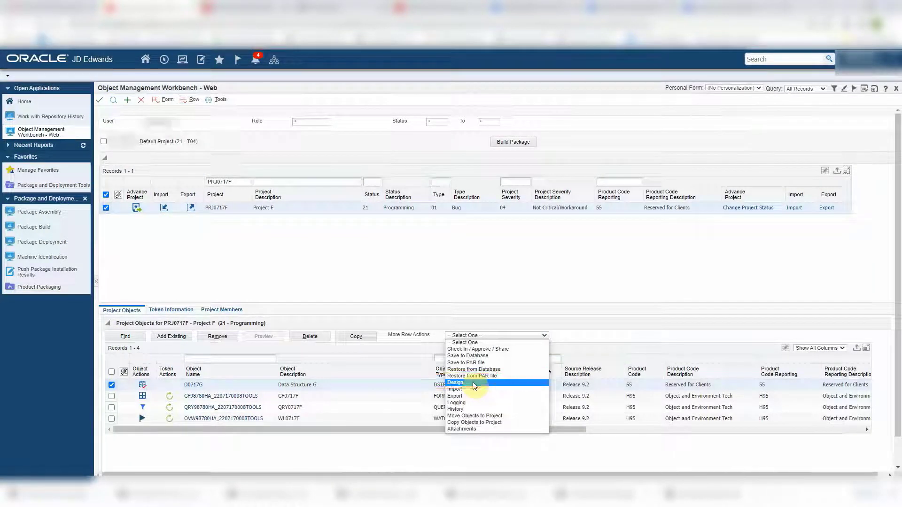
{"action": "left_click", "coordinate": [456, 383]}
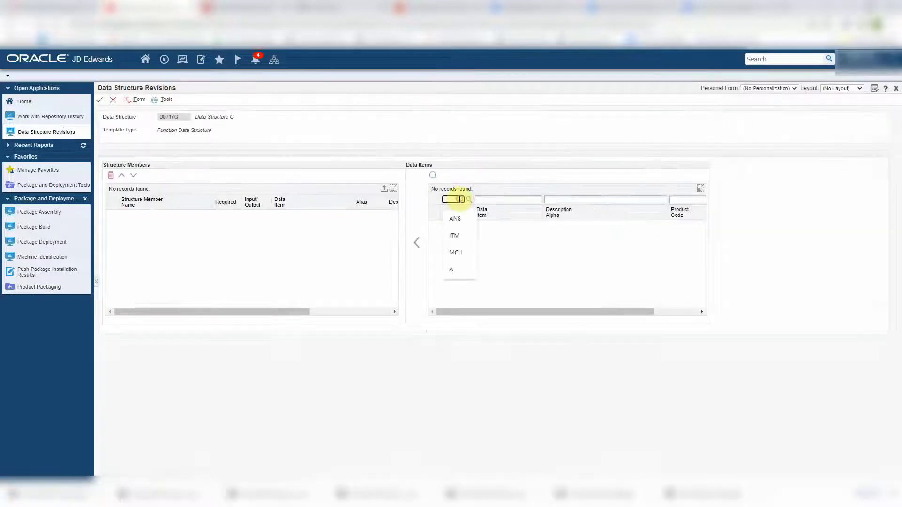
{"action": "left_click", "coordinate": [455, 252]}
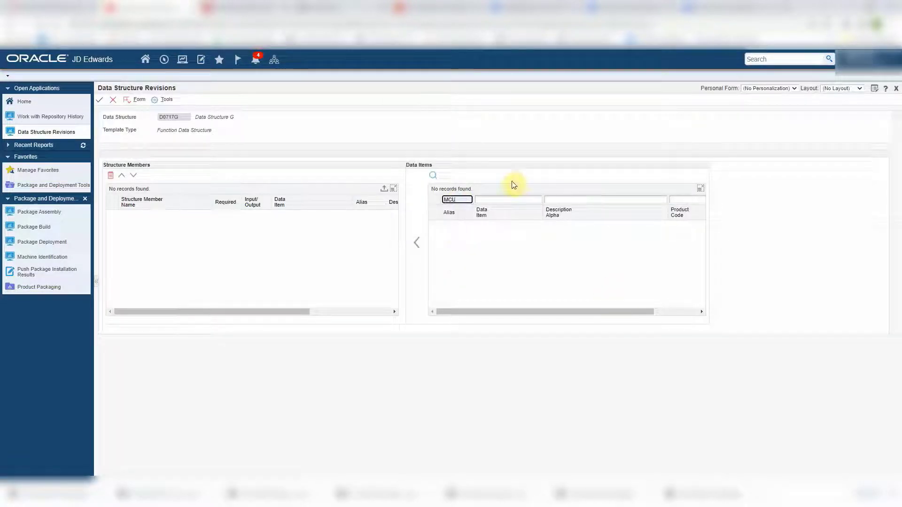
{"action": "left_click", "coordinate": [433, 175]}
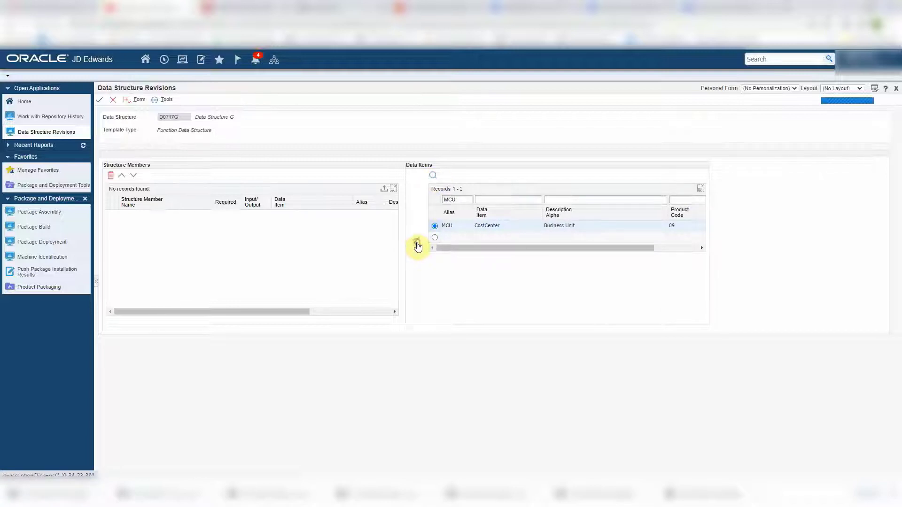
{"action": "left_click", "coordinate": [418, 244]}
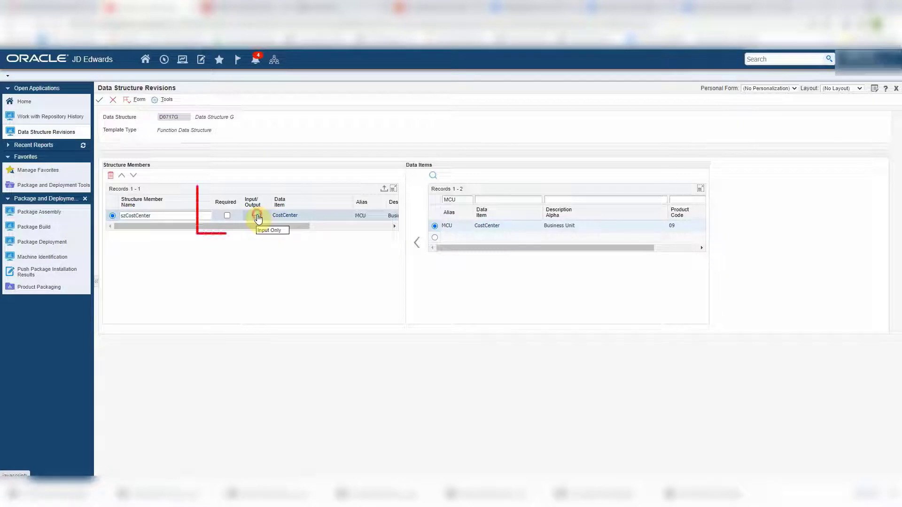
{"action": "left_click", "coordinate": [226, 215]}
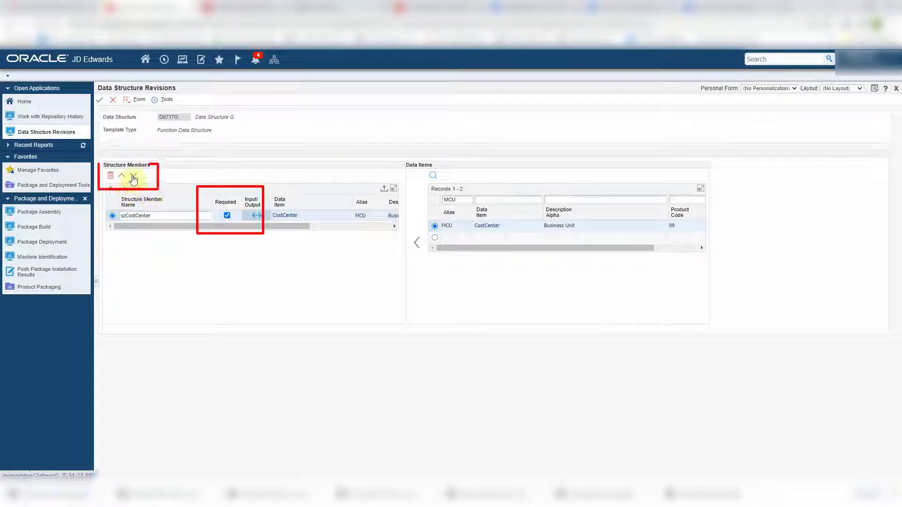
{"action": "left_click", "coordinate": [121, 175]}
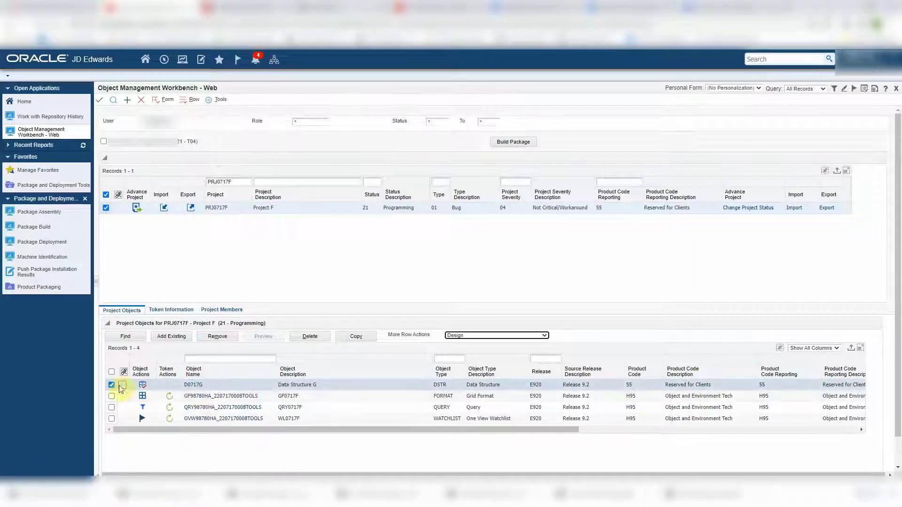
Copy D0717G to D0717H with description 'Data Structure H'
{"action": "left_click", "coordinate": [123, 385]}
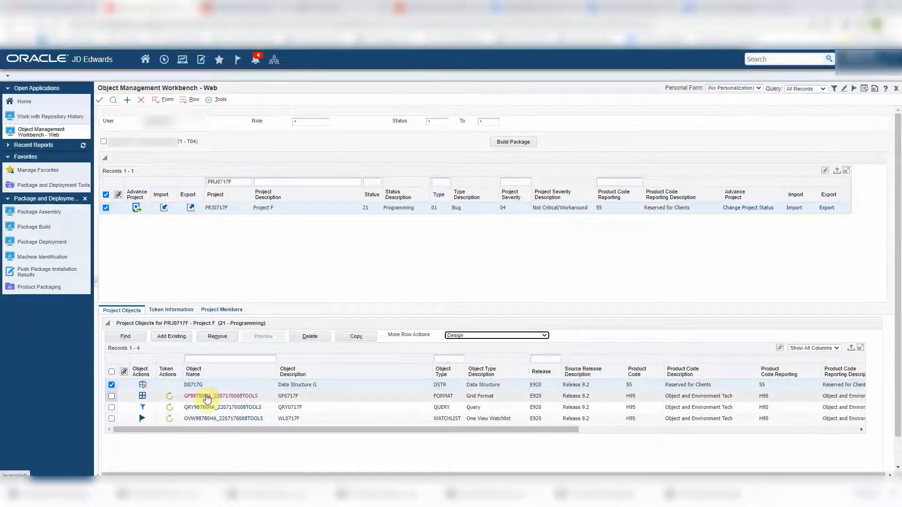
{"action": "left_click", "coordinate": [193, 384]}
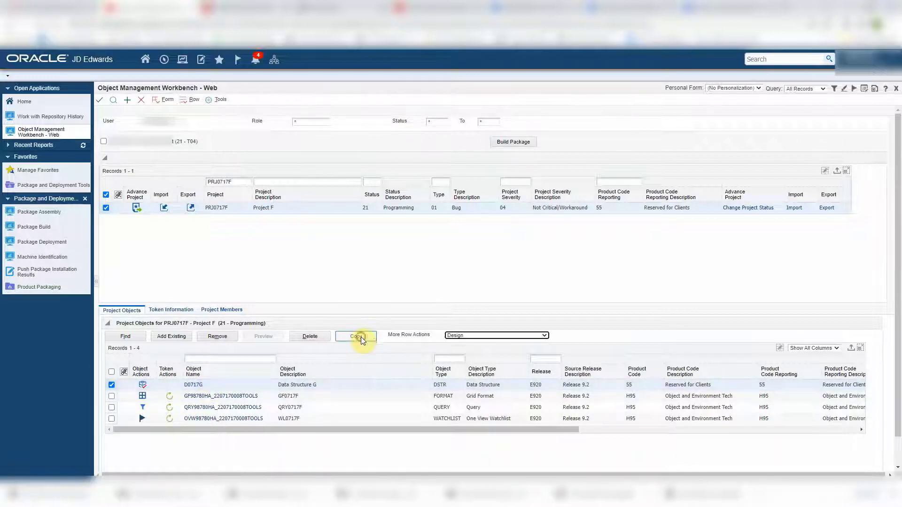
{"action": "left_click", "coordinate": [356, 336]}
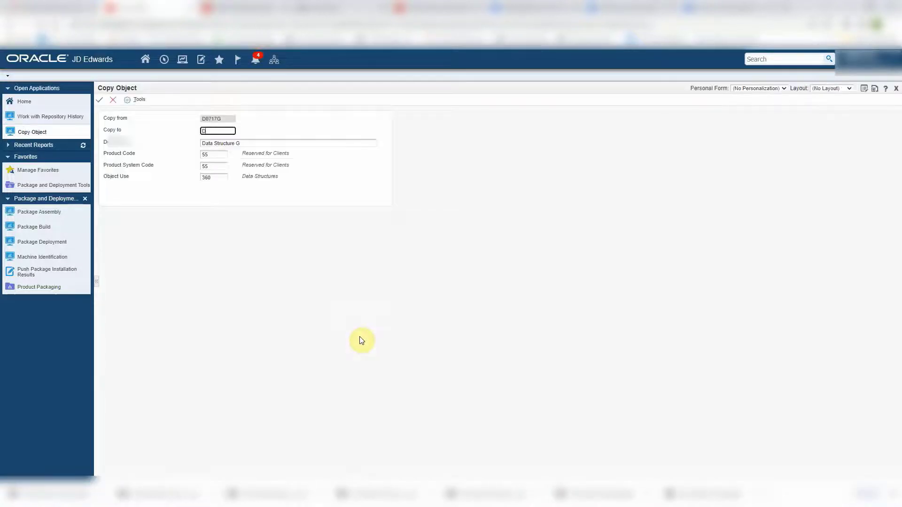
{"action": "type", "text": "D0717H"}
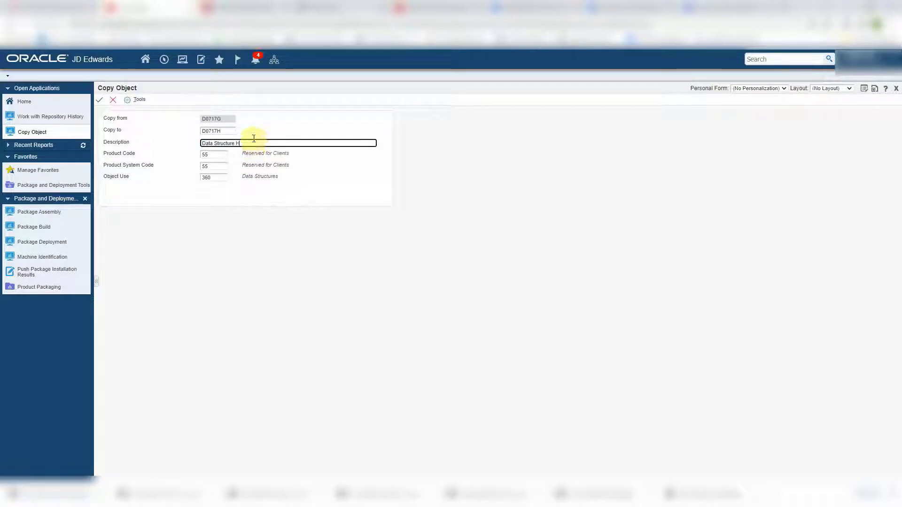
{"action": "left_click", "coordinate": [99, 99]}
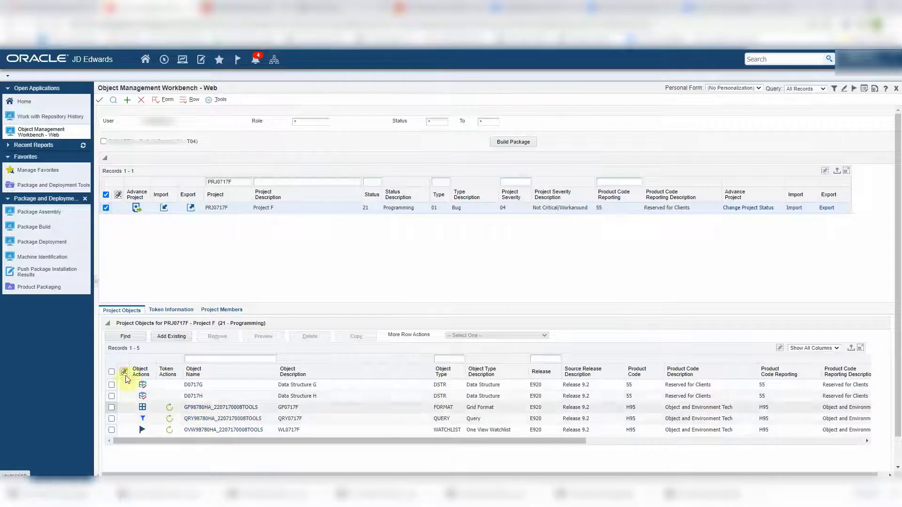
Check in both D0717G and D0717H and confirm
{"action": "left_click", "coordinate": [111, 371]}
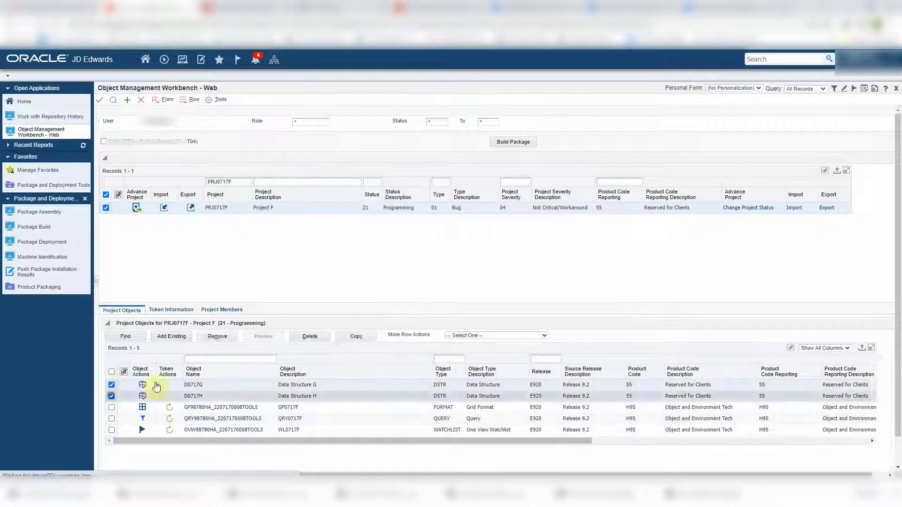
{"action": "left_click", "coordinate": [543, 335]}
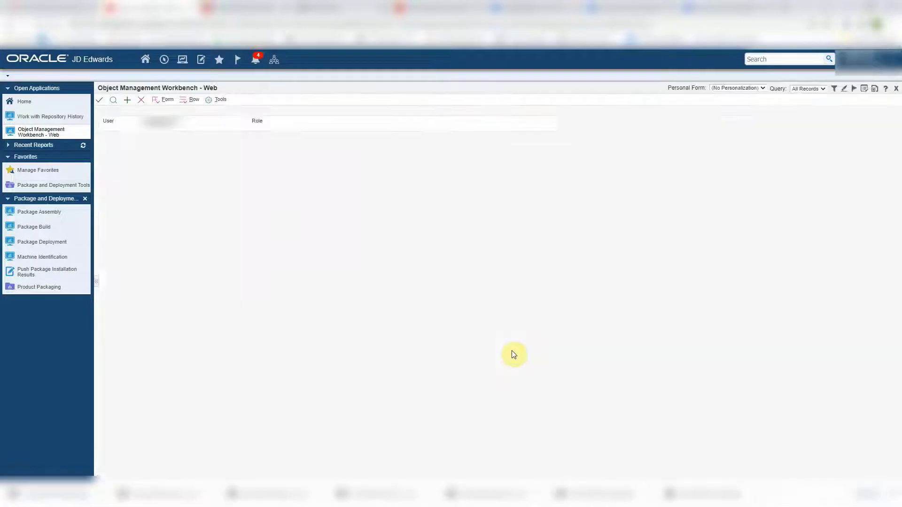
{"action": "left_click", "coordinate": [493, 335]}
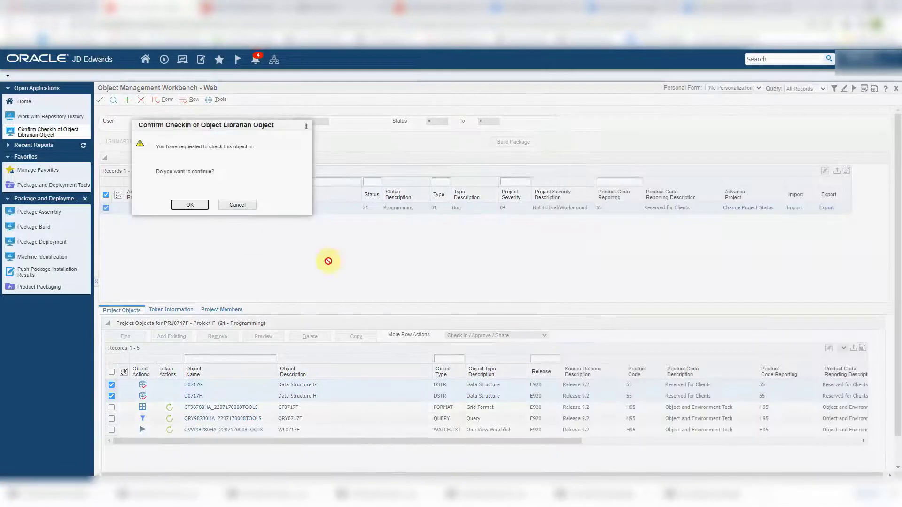
{"action": "left_click", "coordinate": [189, 205]}
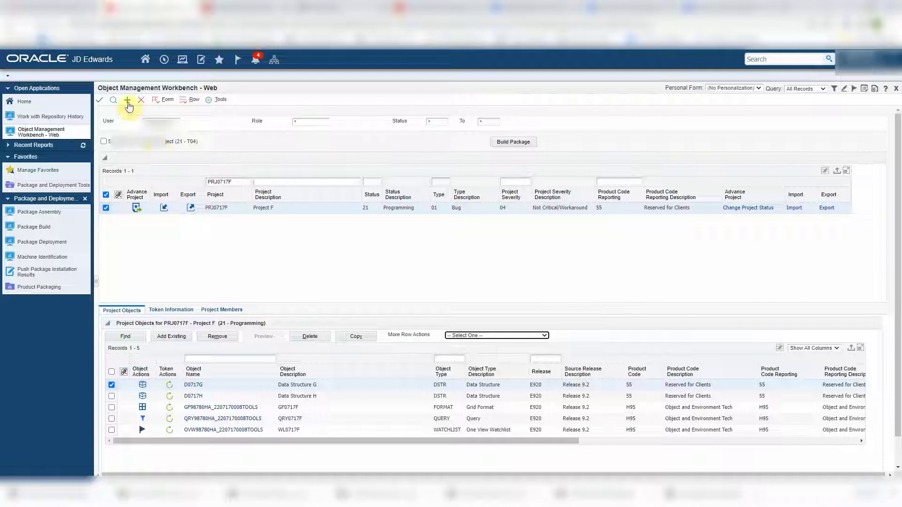
Add workflow process WF0717F version 1, 'Workflow F', product code 55, with D0717G and D0717H
{"action": "left_click", "coordinate": [128, 100]}
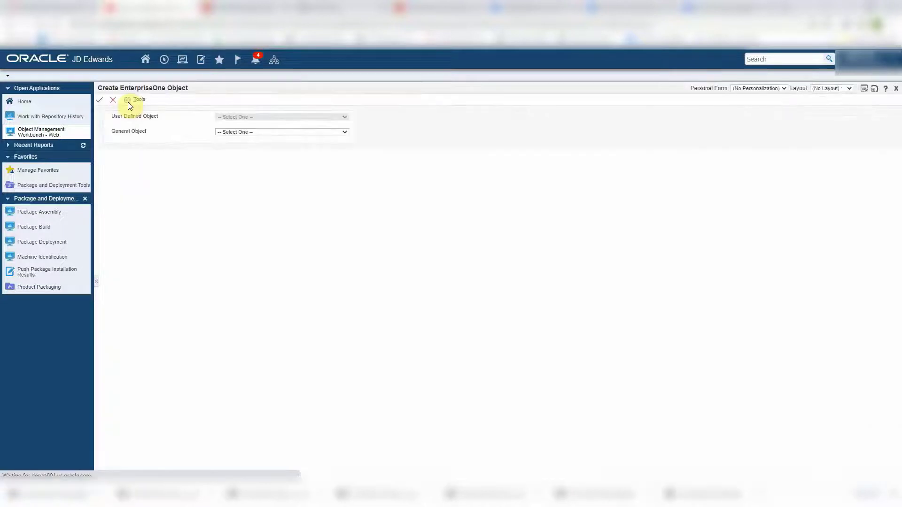
{"action": "left_click", "coordinate": [282, 131]}
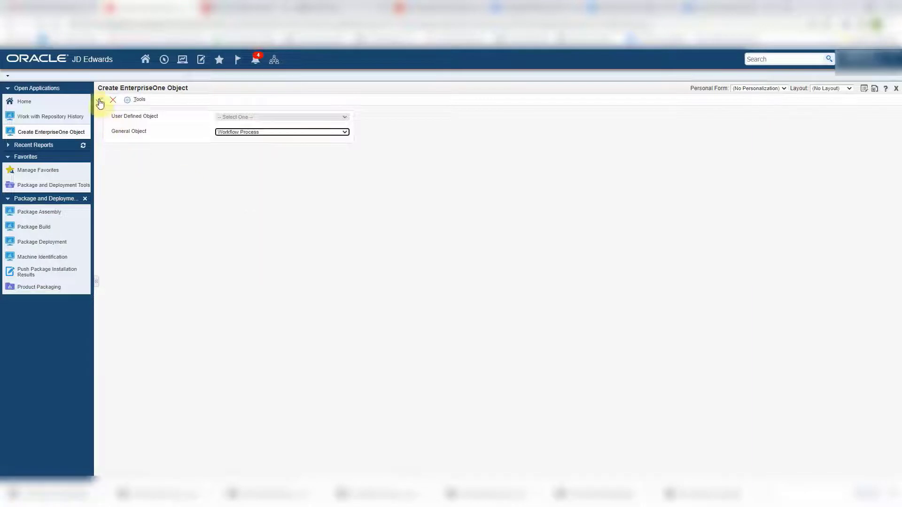
{"action": "type", "text": "WF0717F"}
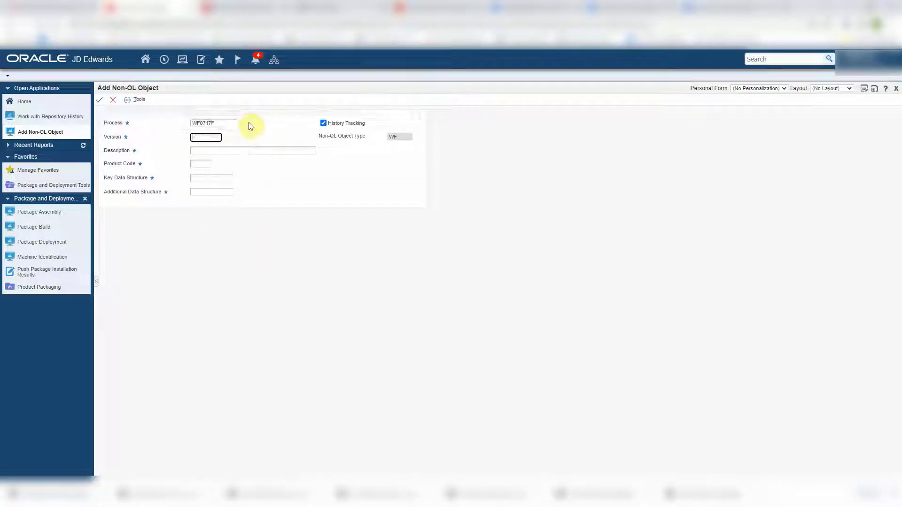
{"action": "type", "text": "1"}
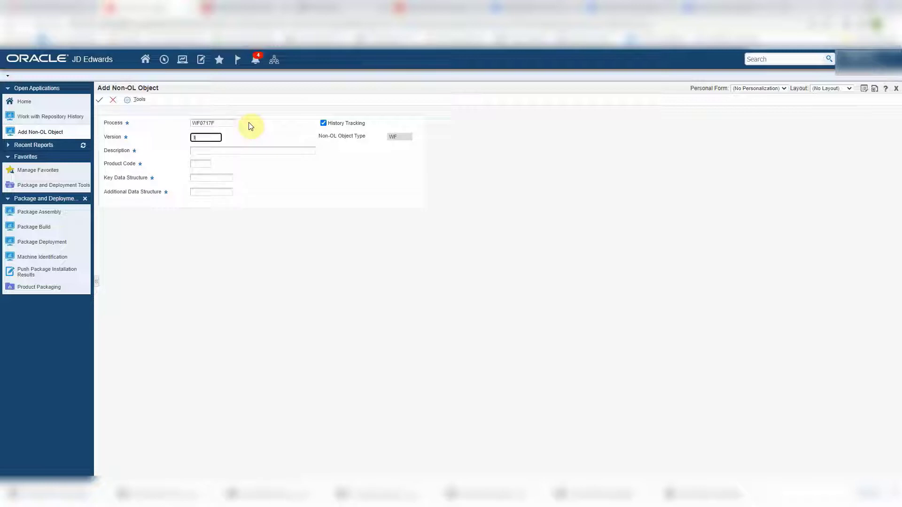
{"action": "type", "text": "Workfow F"}
{"action": "left_click", "coordinate": [201, 163]}
{"action": "type", "text": "55"}
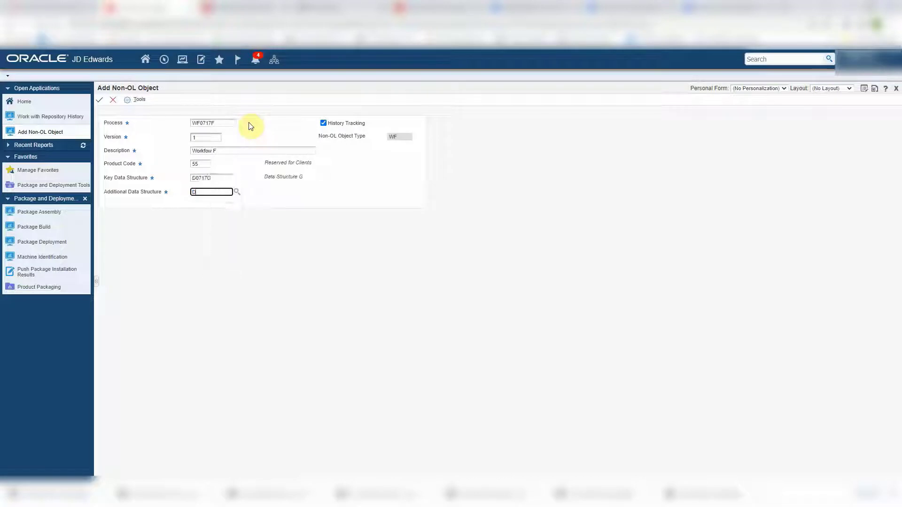
{"action": "type", "text": "0717H"}
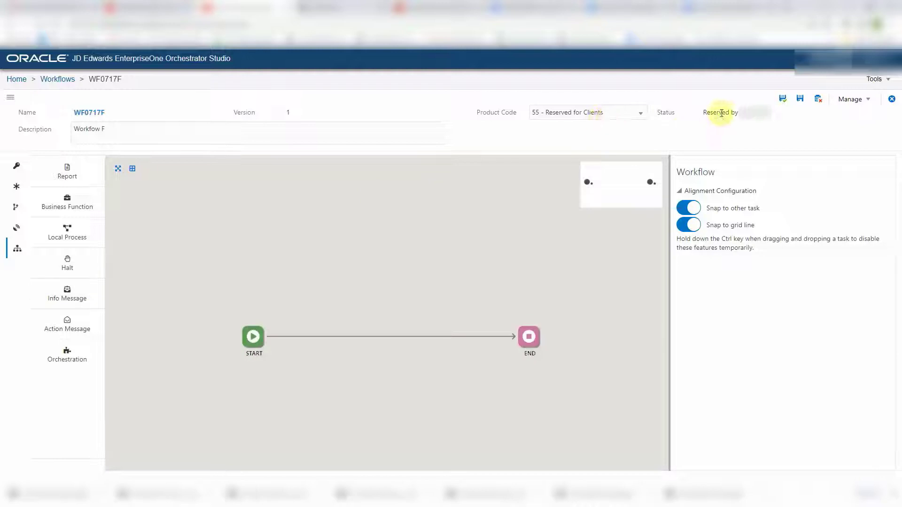
Release the reservation on WF0717F version 1 from the Manage menu
{"action": "left_click", "coordinate": [853, 99]}
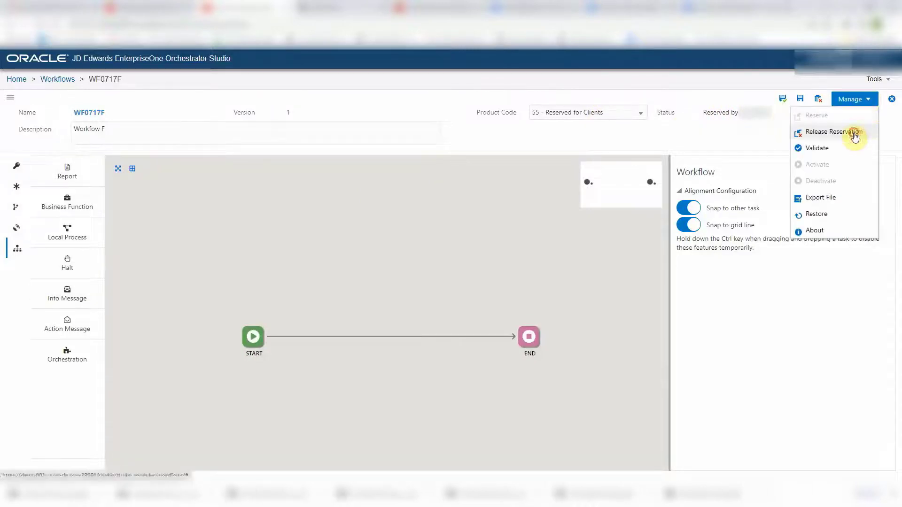
{"action": "left_click", "coordinate": [833, 131]}
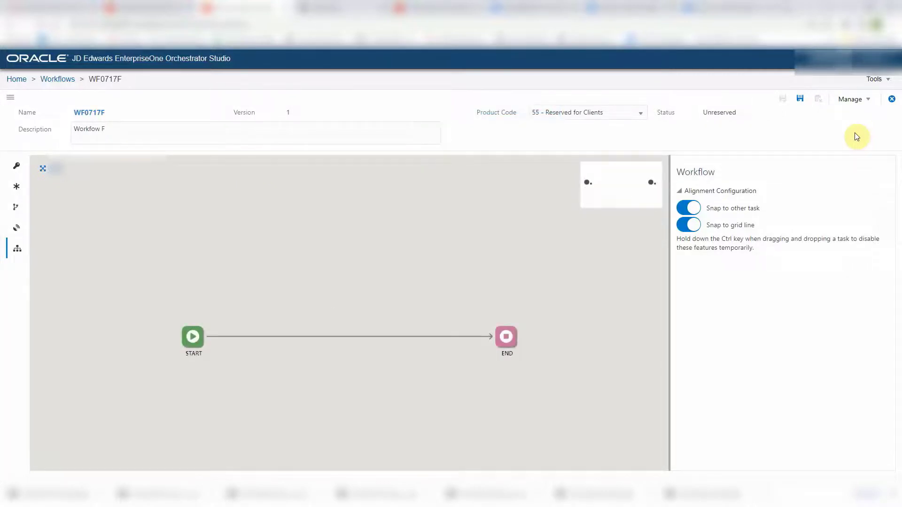
Save WF0717F as new version 2, then release its reservation
{"action": "left_click", "coordinate": [799, 98]}
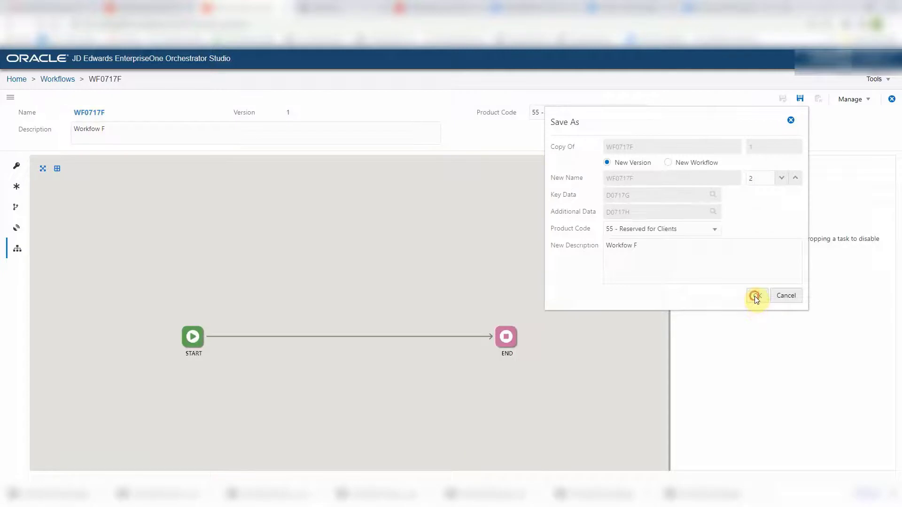
{"action": "left_click", "coordinate": [756, 296]}
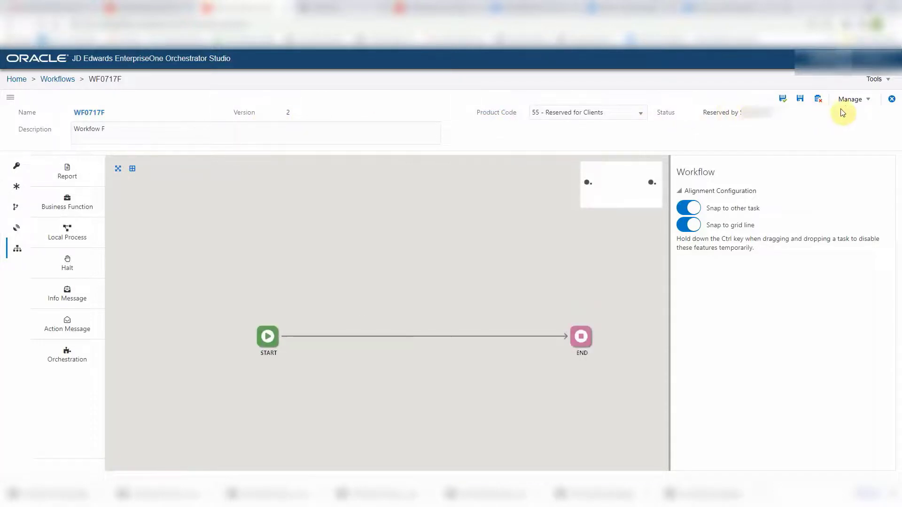
{"action": "left_click", "coordinate": [853, 99]}
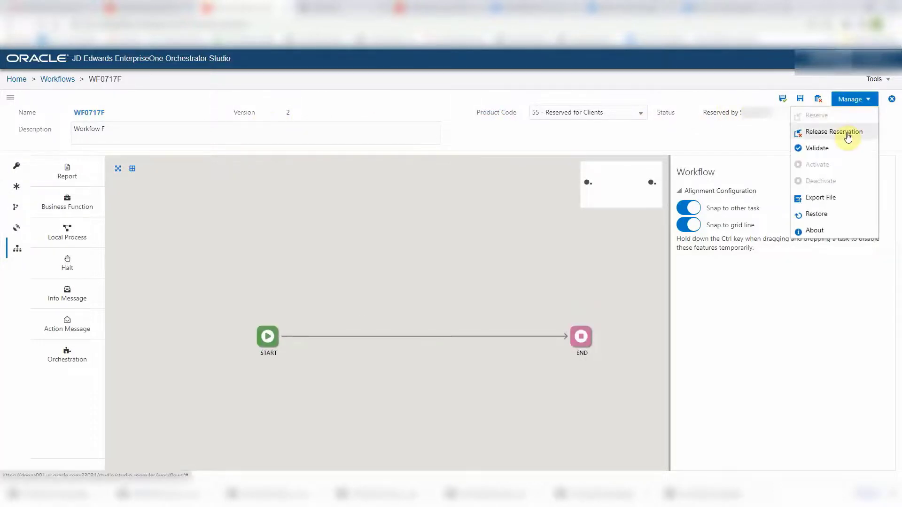
{"action": "left_click", "coordinate": [830, 131]}
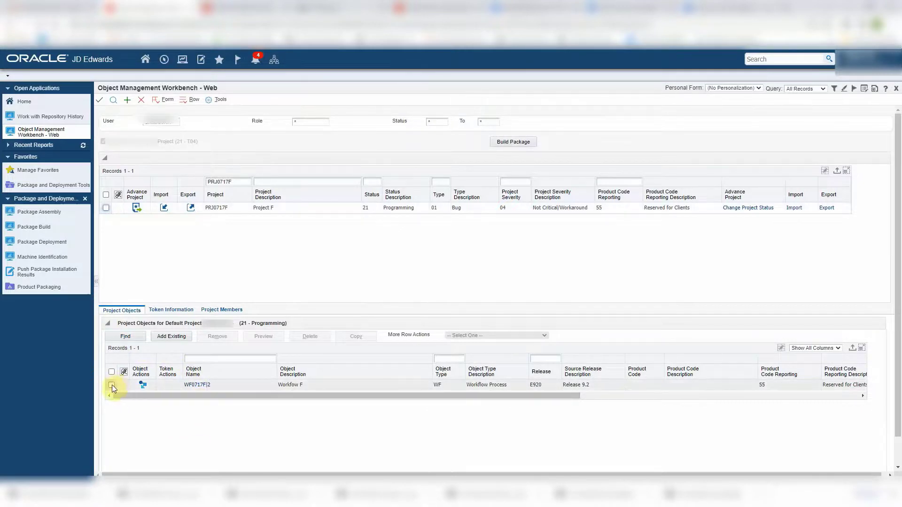
Move WF0717F|2 from the default project into PRJ0717F and show PRJ0717F's objects
{"action": "left_click", "coordinate": [111, 385]}
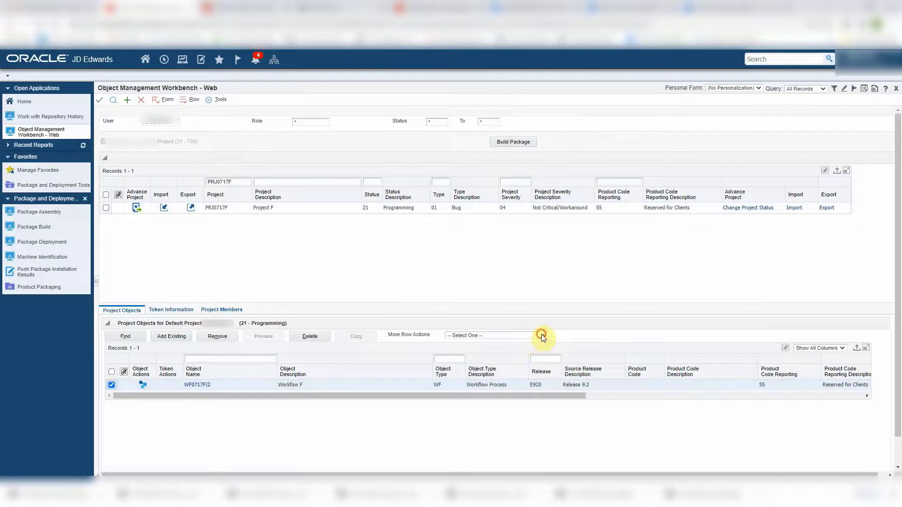
{"action": "left_click", "coordinate": [496, 336]}
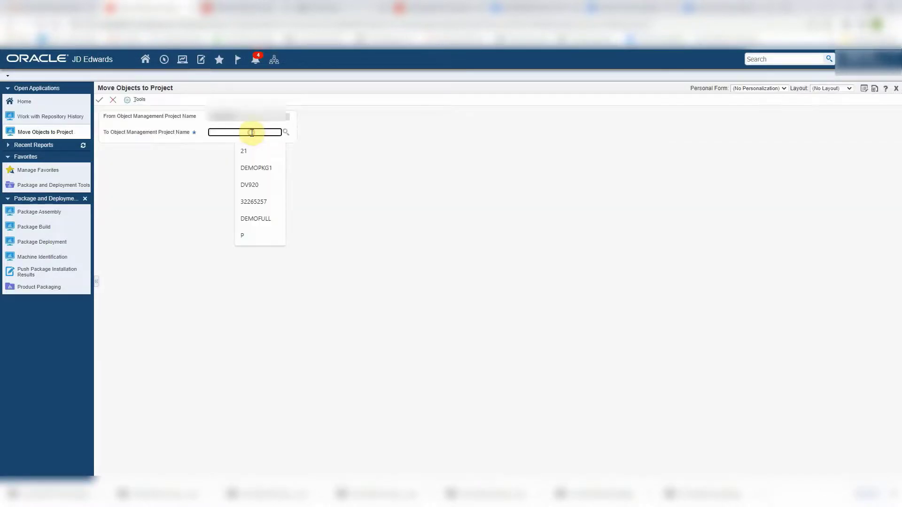
{"action": "type", "text": "PRJ0717F"}
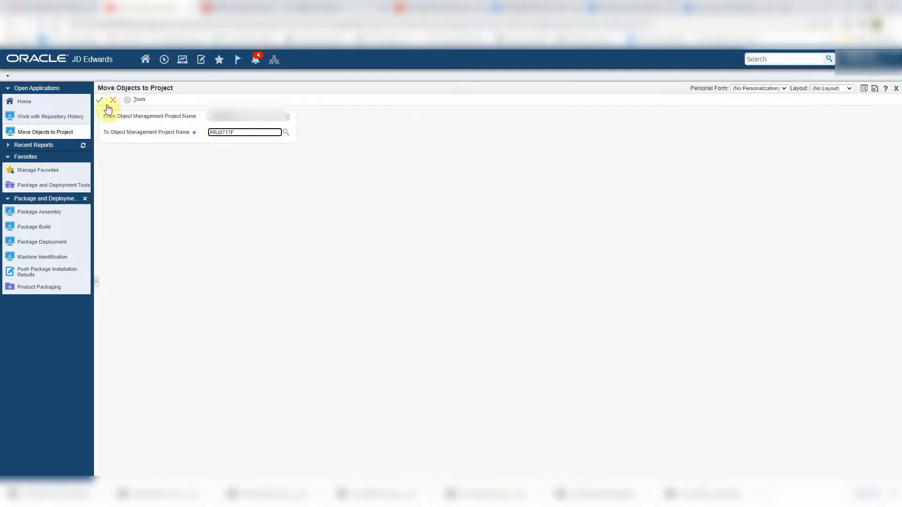
{"action": "left_click", "coordinate": [100, 100]}
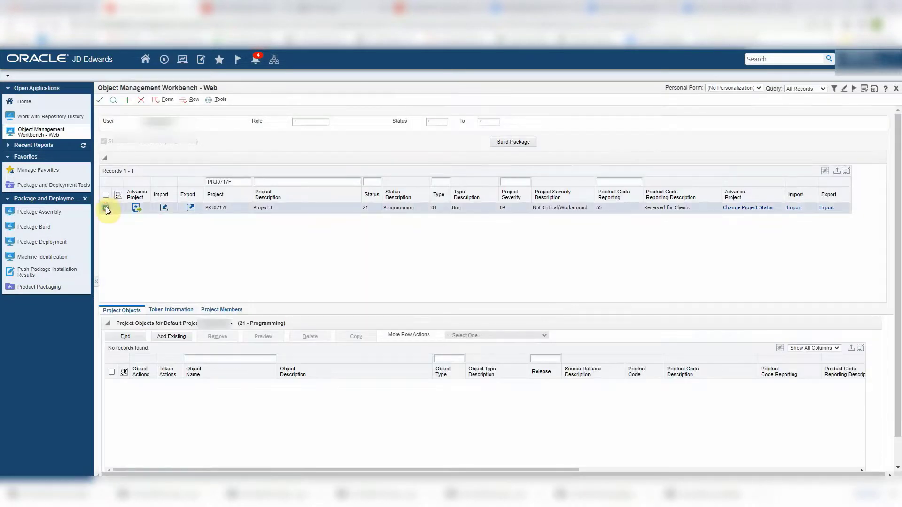
{"action": "left_click", "coordinate": [118, 207]}
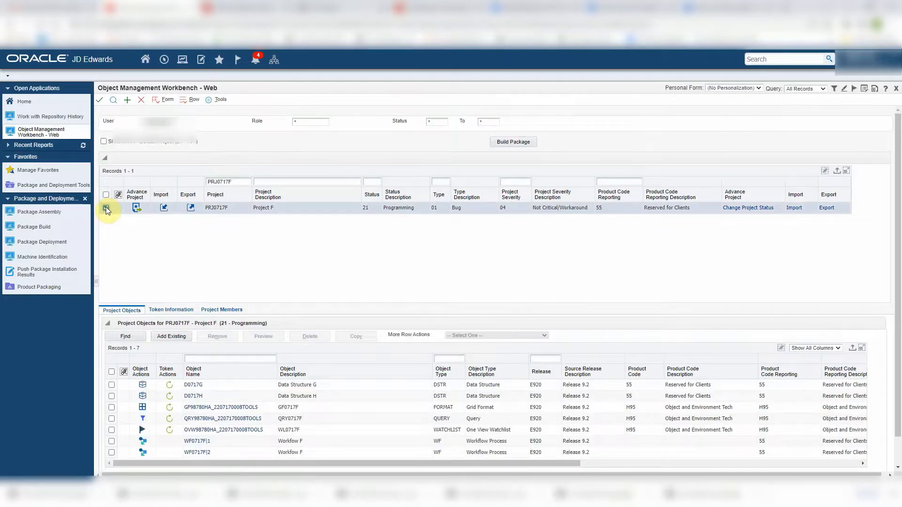
{"action": "left_click", "coordinate": [105, 207]}
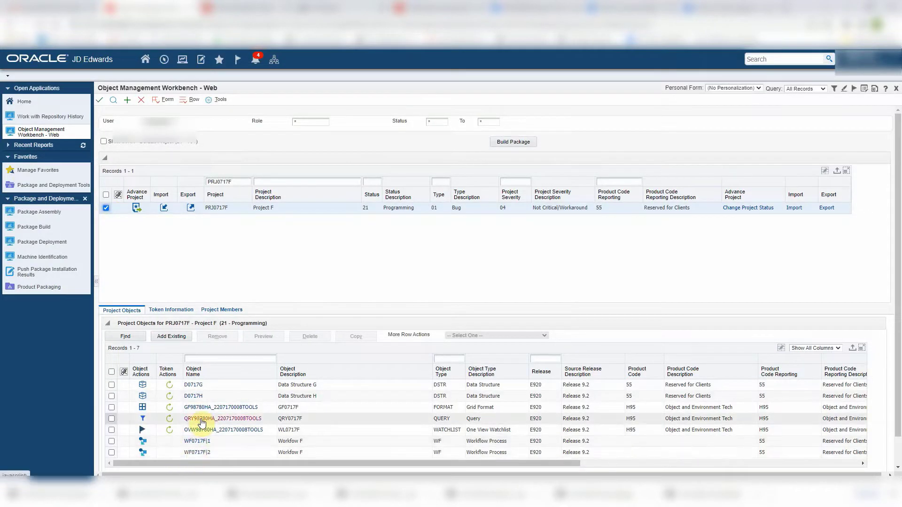